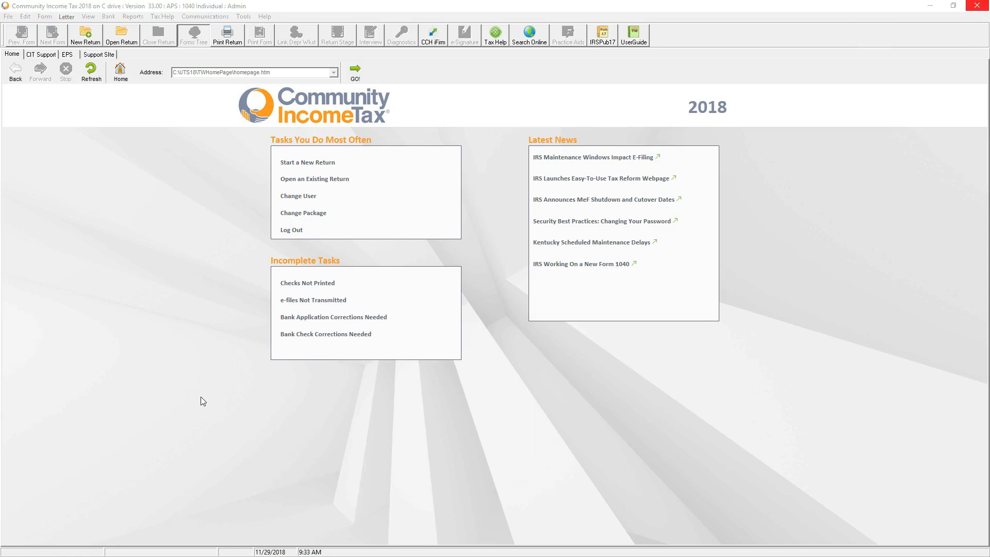
Step: Launch the Utilities/Setup Assistant from Tools and bring up its Return Explorer
left_click(242, 16)
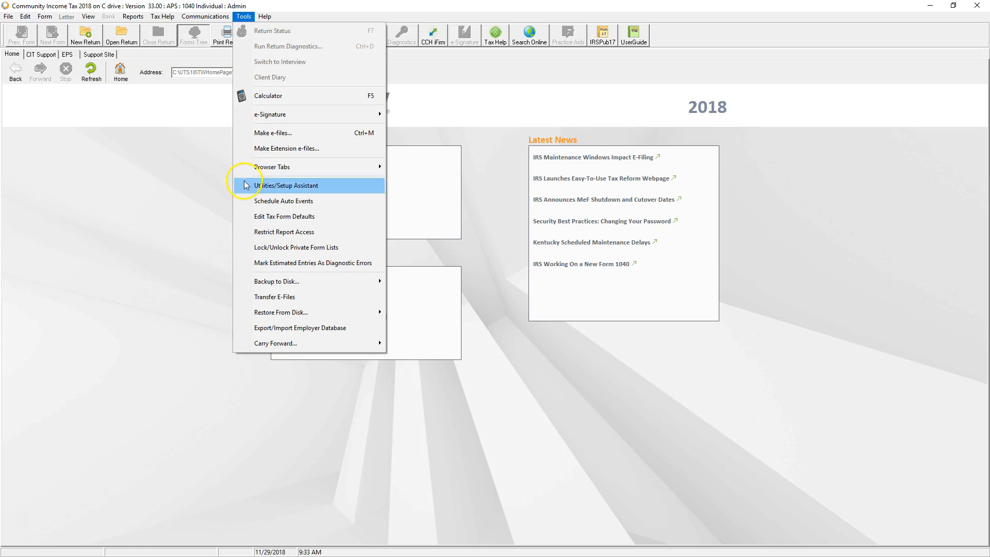
left_click(291, 185)
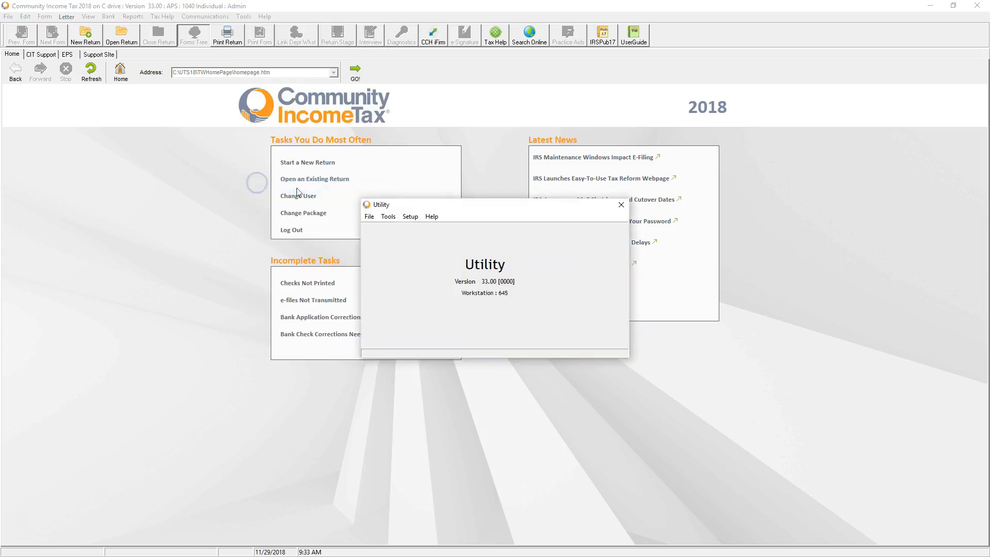
left_click(368, 216)
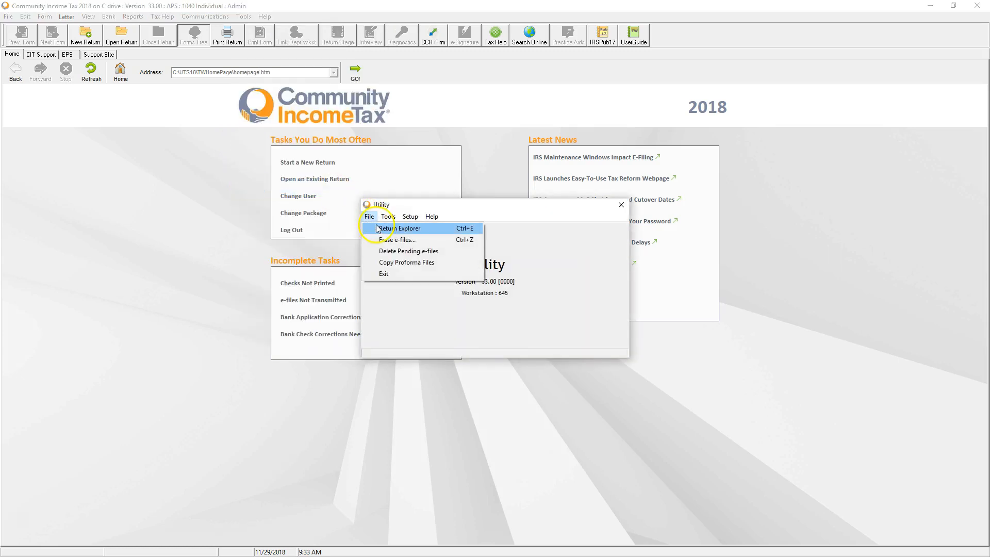
left_click(399, 229)
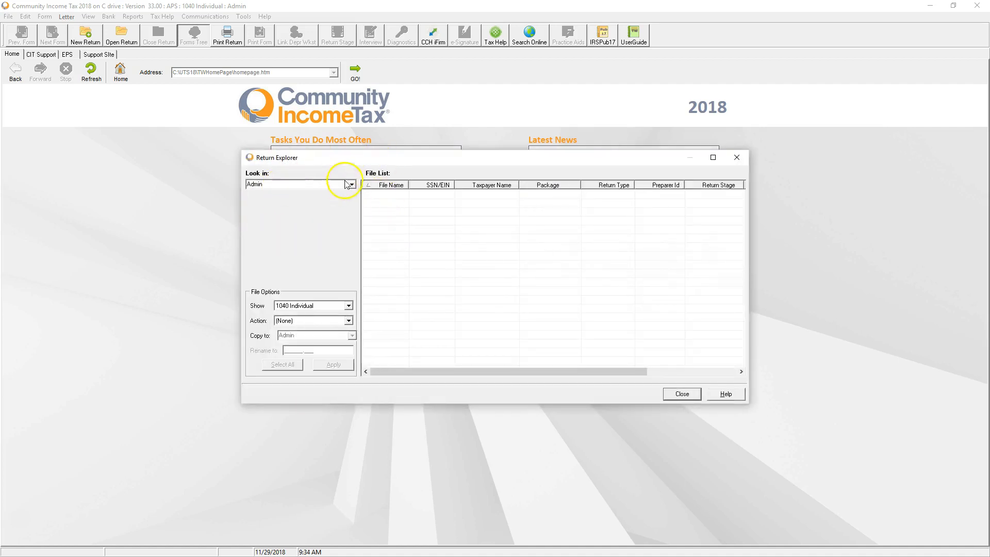
Step: Switch Look in to the Guest user and select the 1040 return with SSN 123-45-6789
left_click(352, 183)
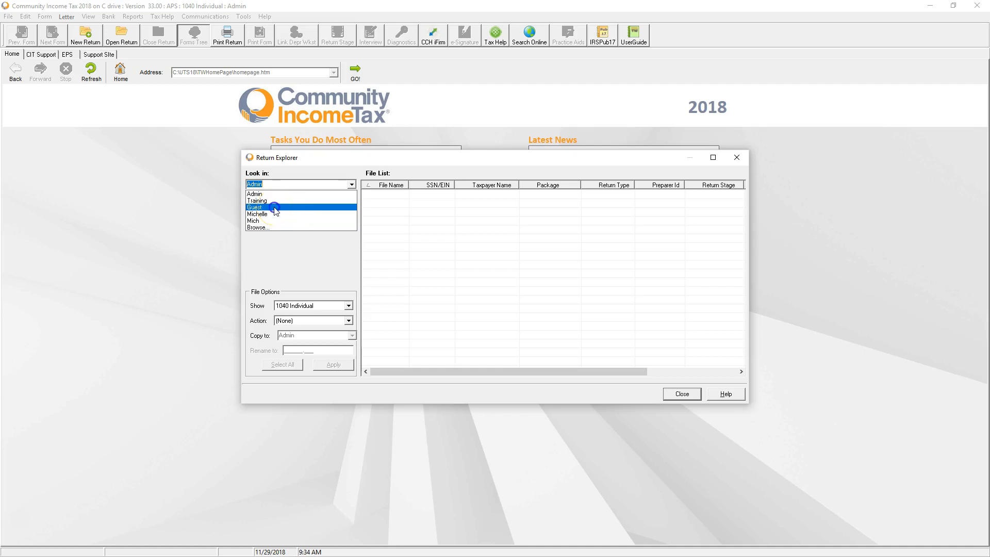
left_click(254, 207)
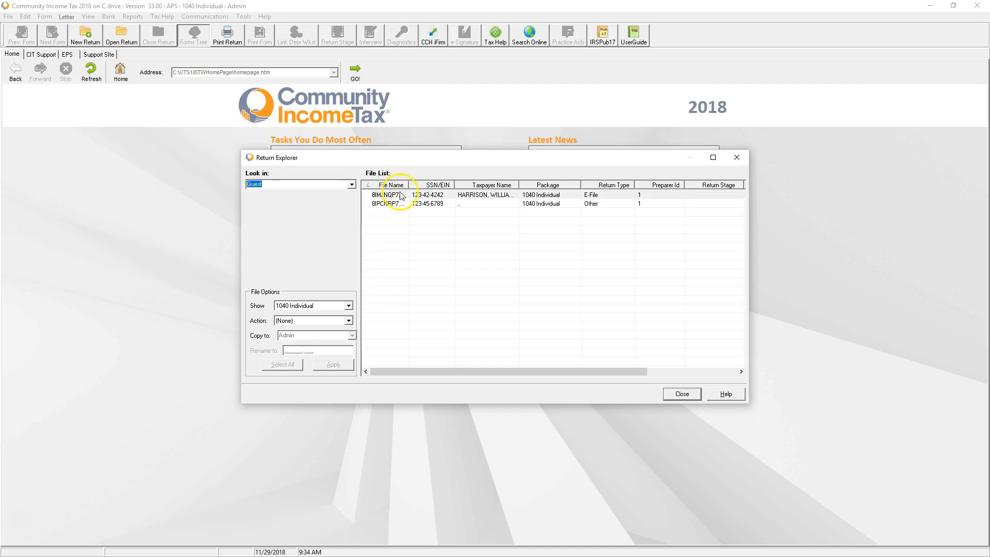
left_click(395, 203)
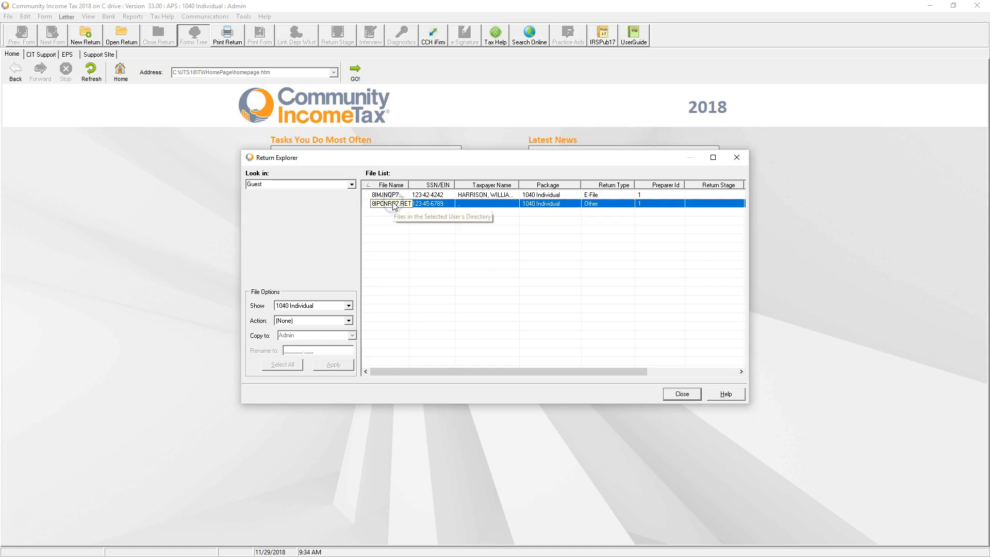
mouse_move(271, 224)
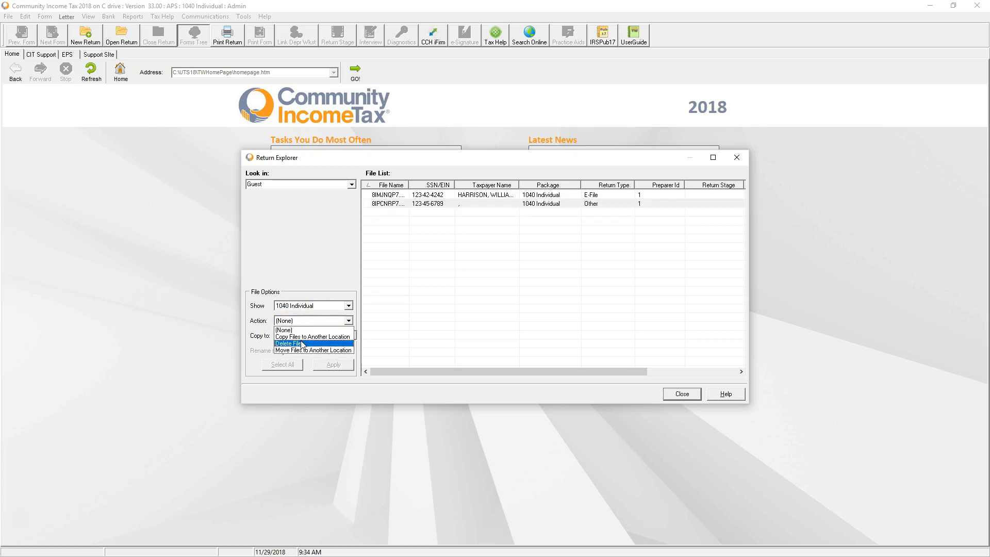
Step: Delete the selected 123-45-6789 return via the Delete Files action, confirming Yes and the erased notice
left_click(288, 343)
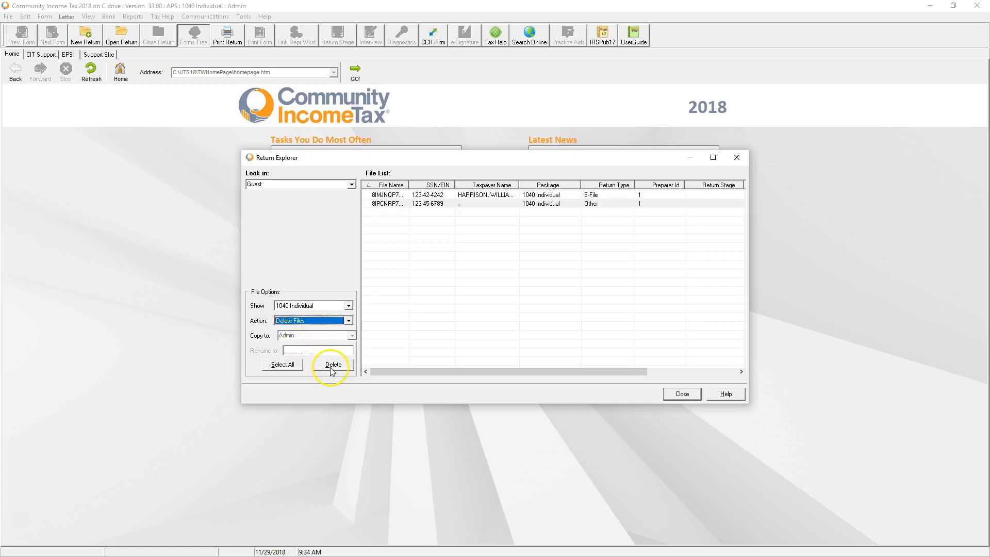
left_click(333, 364)
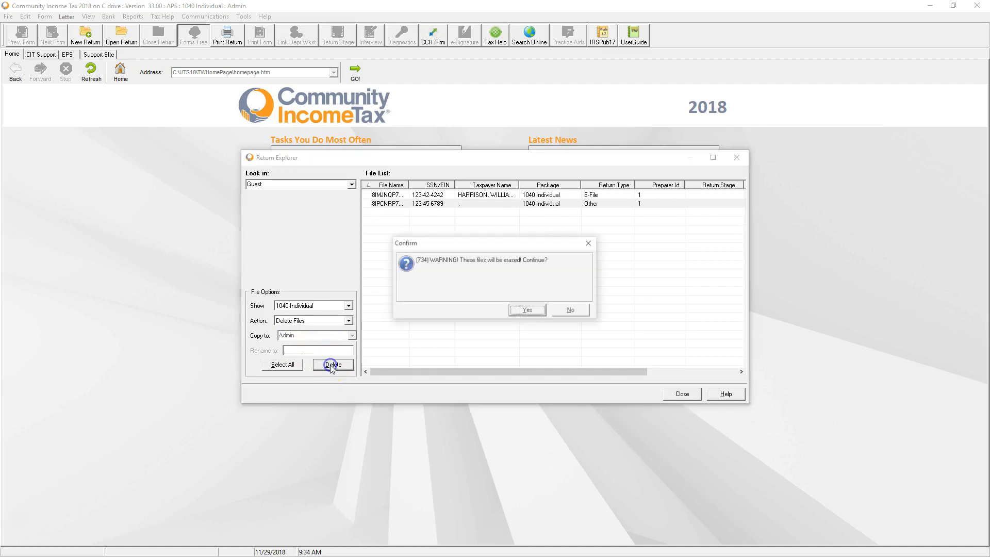
mouse_move(468, 274)
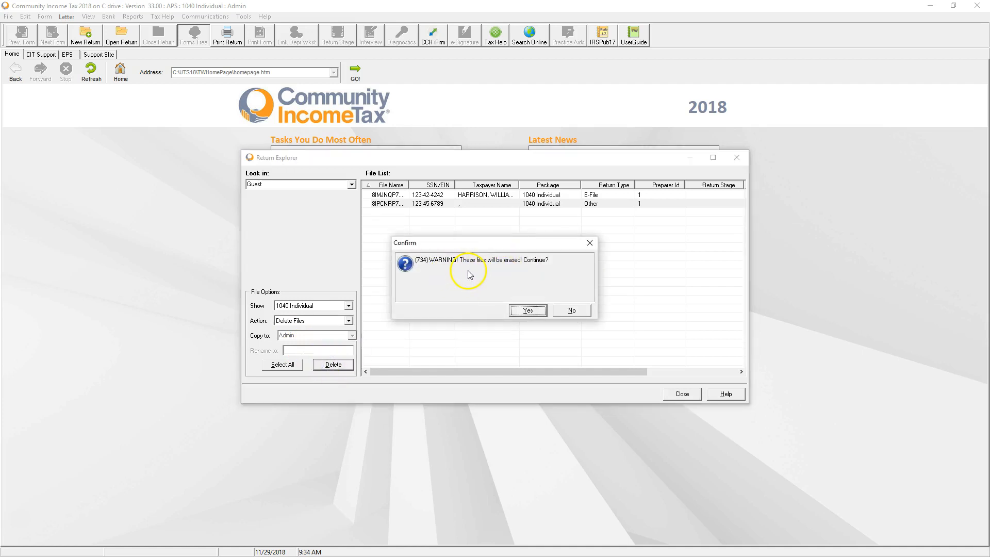
mouse_move(513, 290)
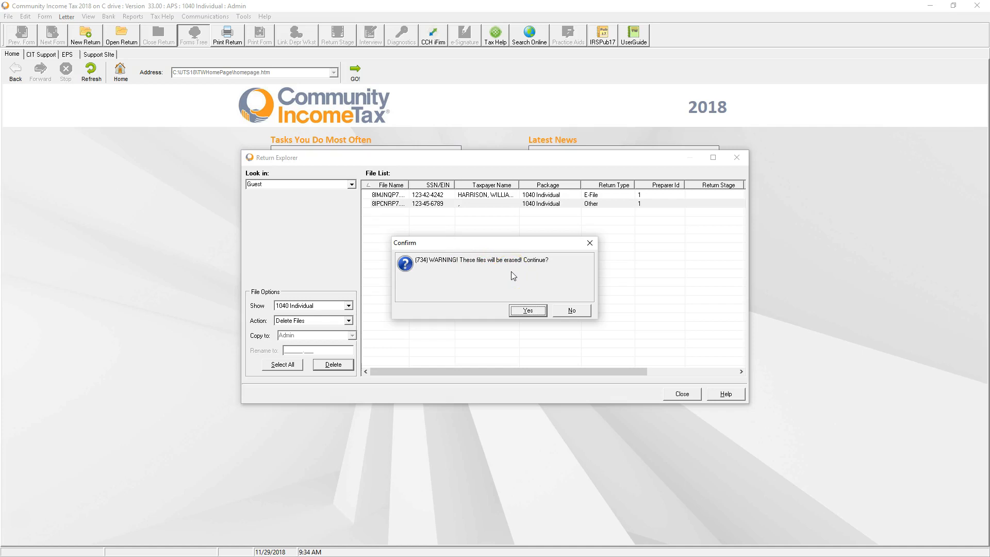
left_click(527, 310)
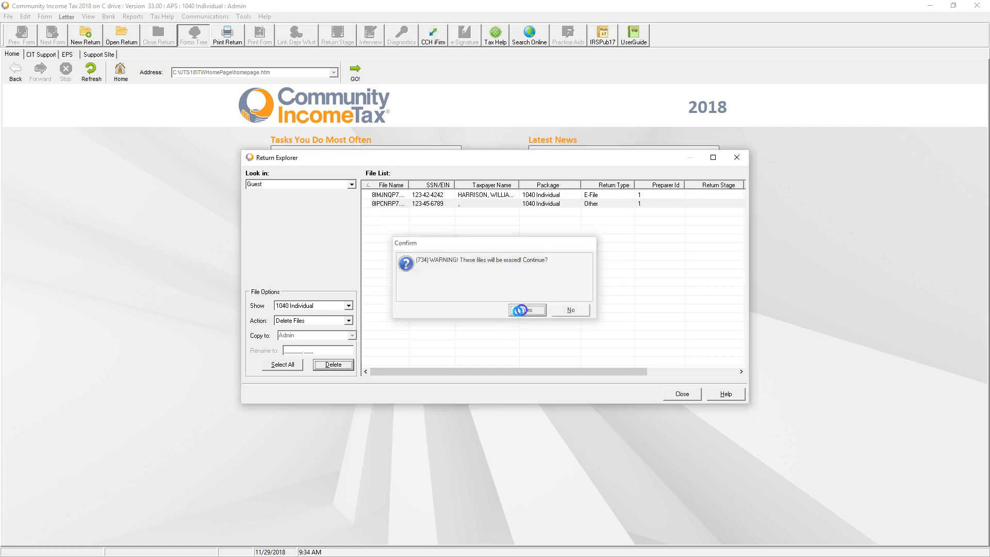
left_click(526, 310)
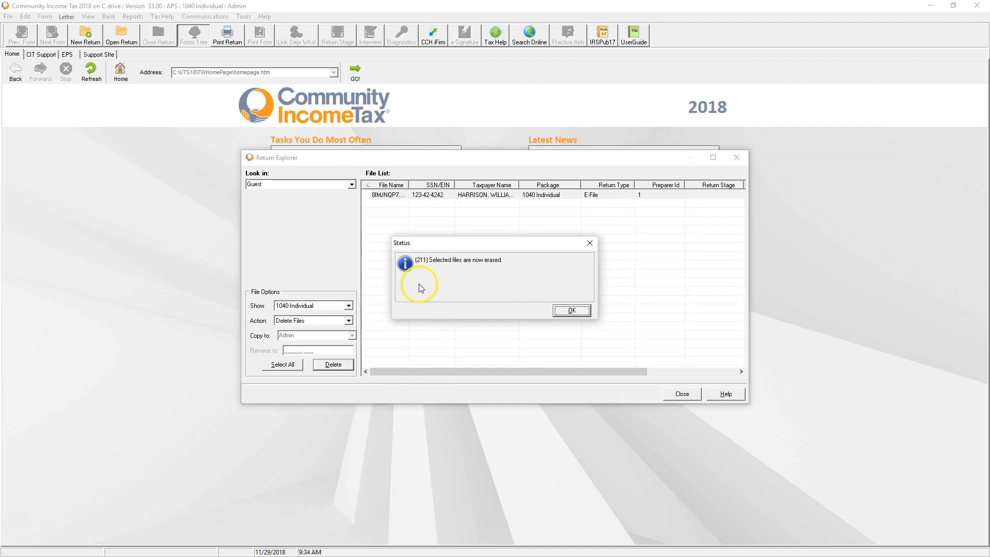
left_click(571, 310)
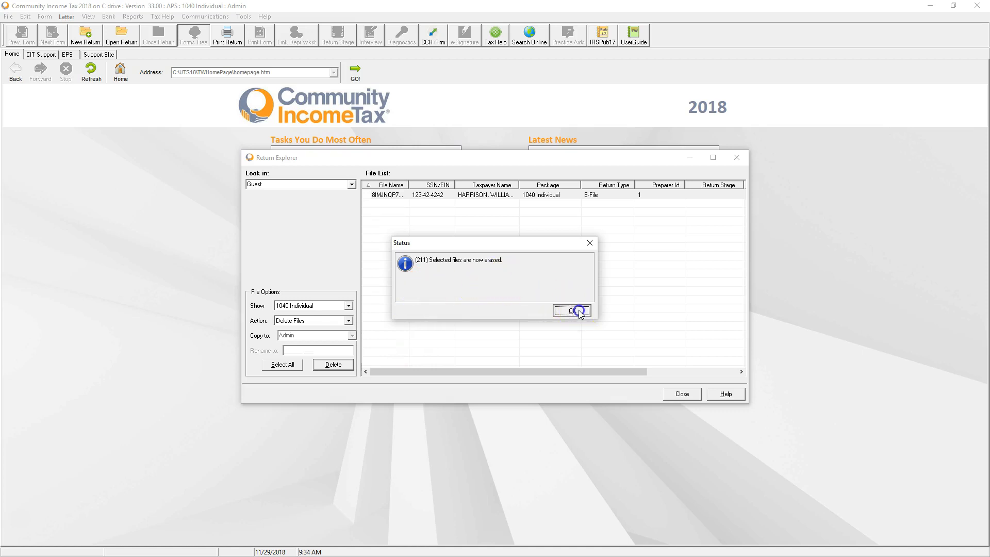
left_click(571, 310)
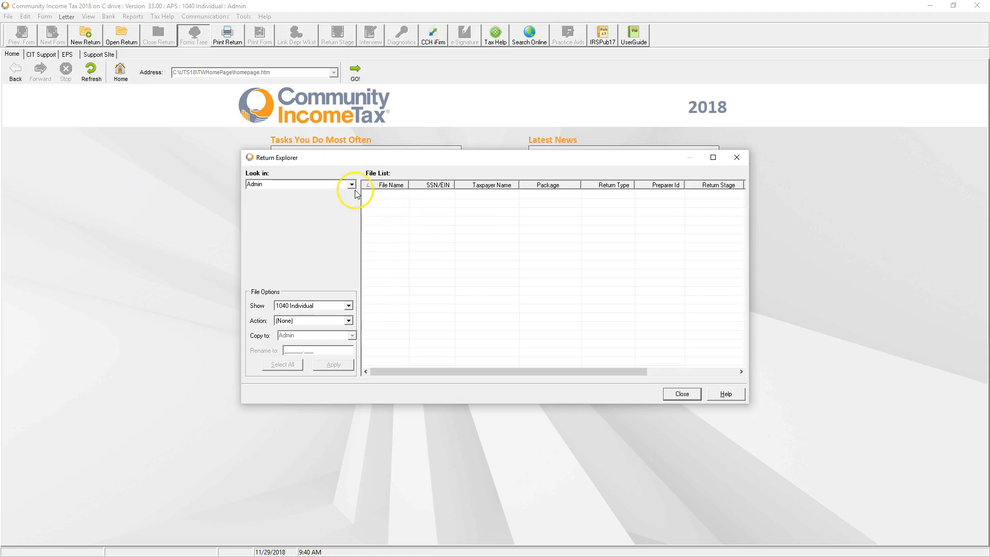
left_click(352, 184)
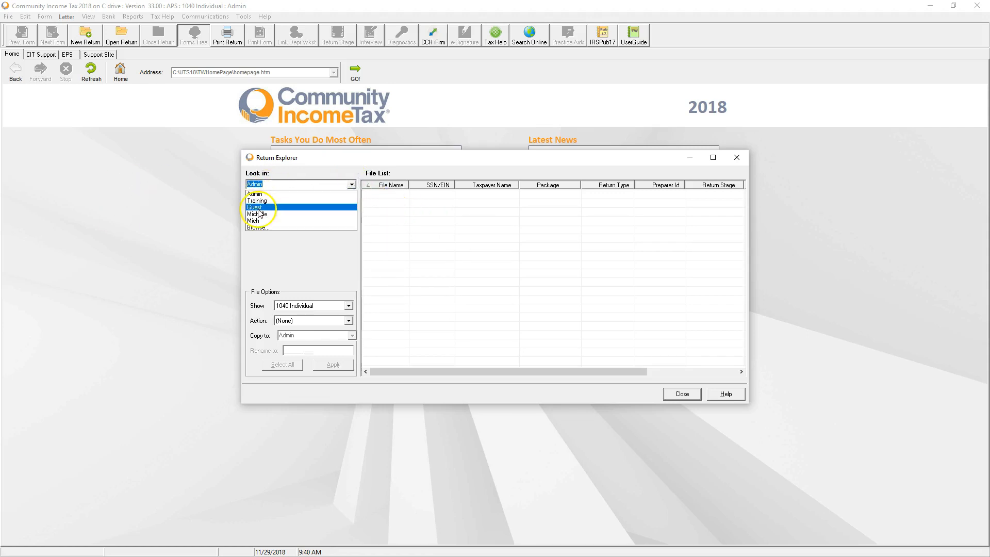
left_click(254, 207)
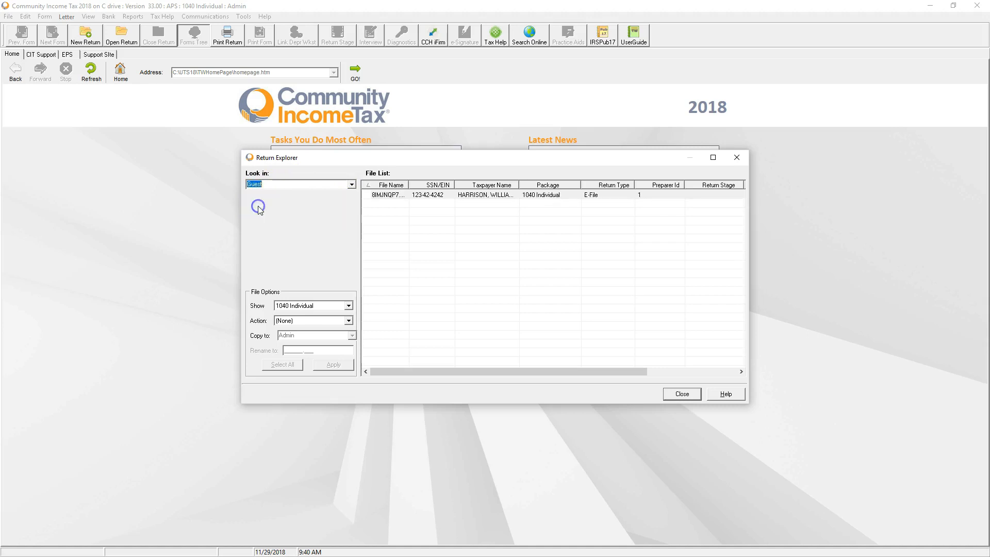
left_click(386, 194)
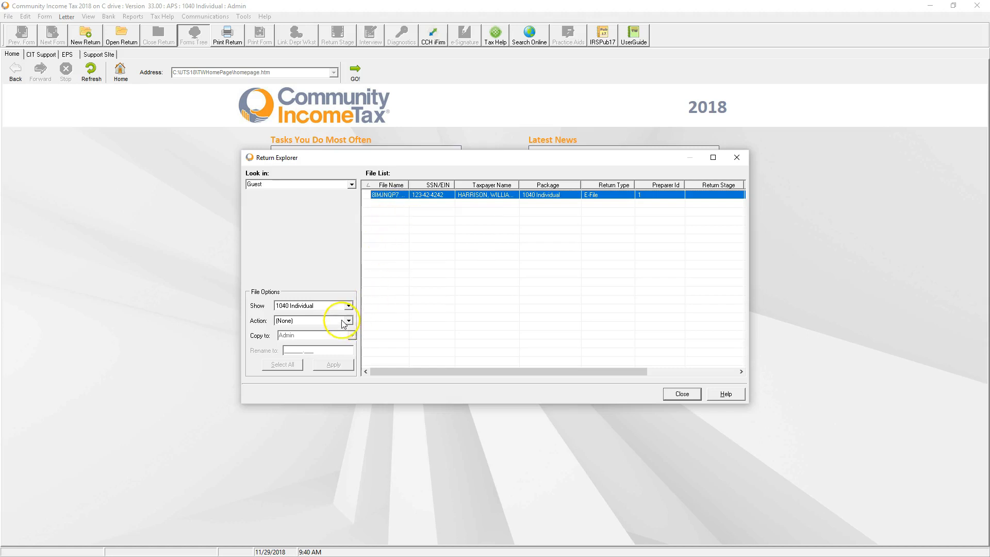
left_click(348, 320)
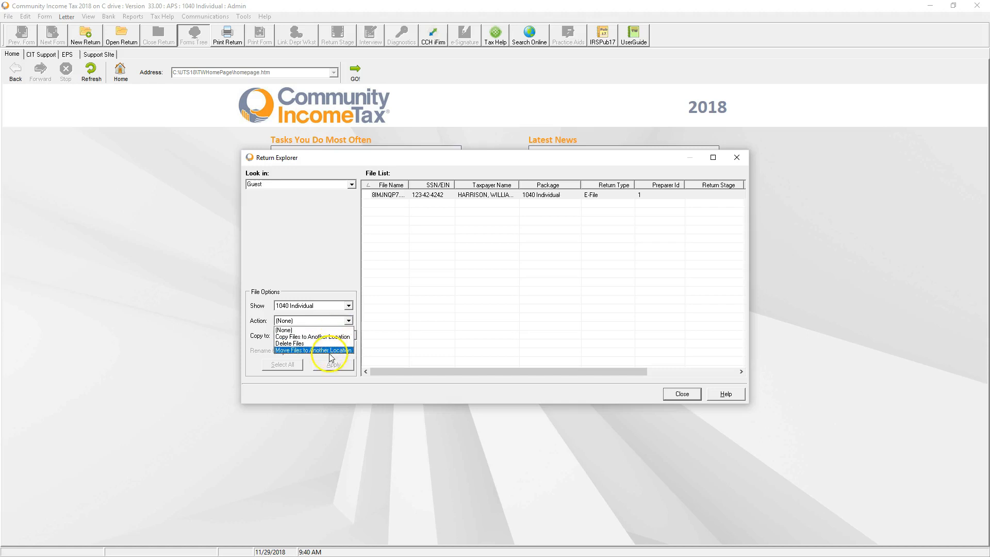
left_click(313, 350)
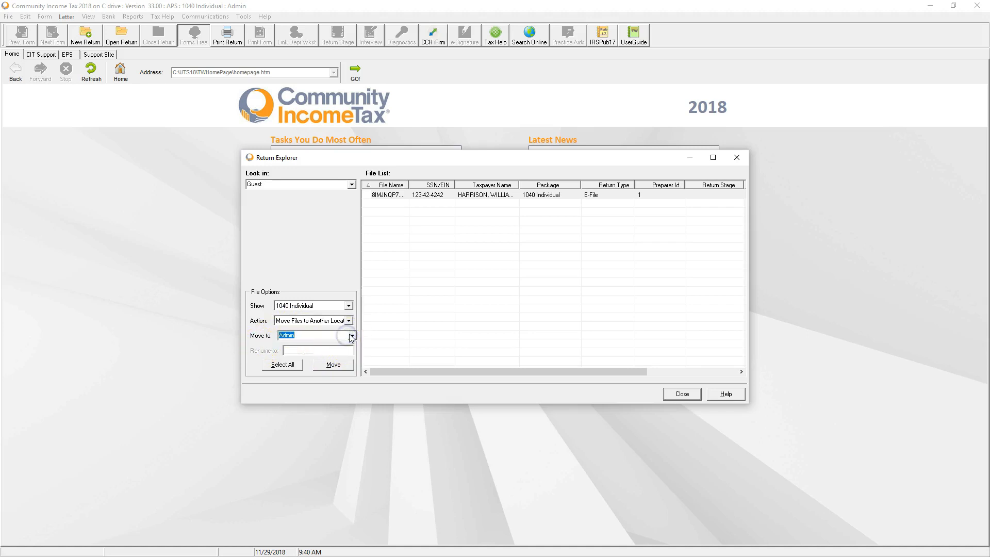
Step: Set Michelle as the Move to destination and move the 123-42-4242 return, acknowledging the moved notice
left_click(350, 335)
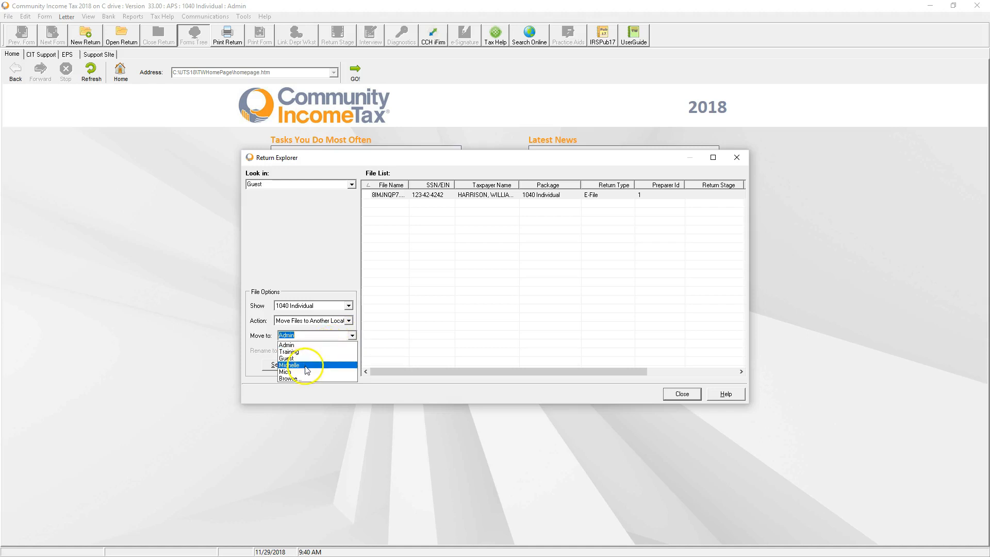
left_click(287, 358)
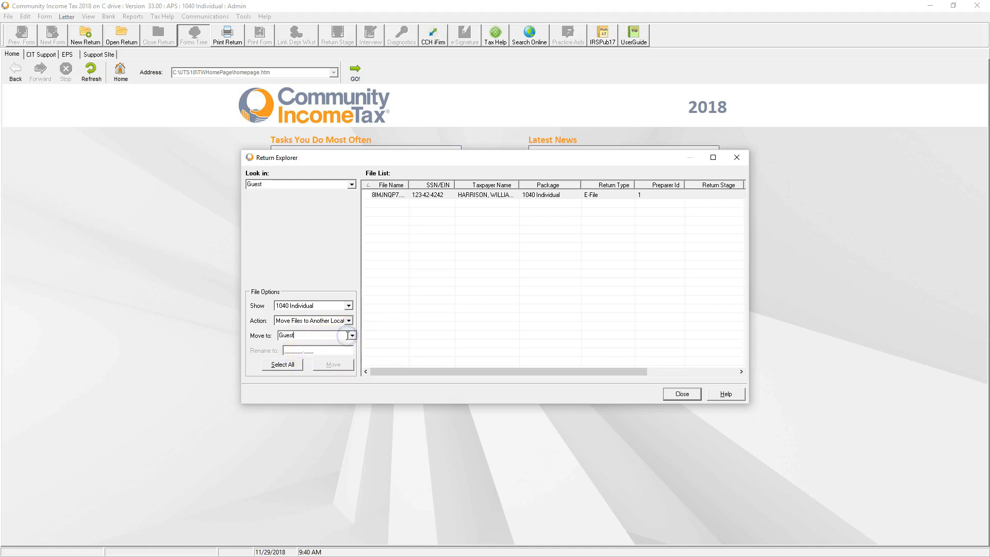
left_click(351, 335)
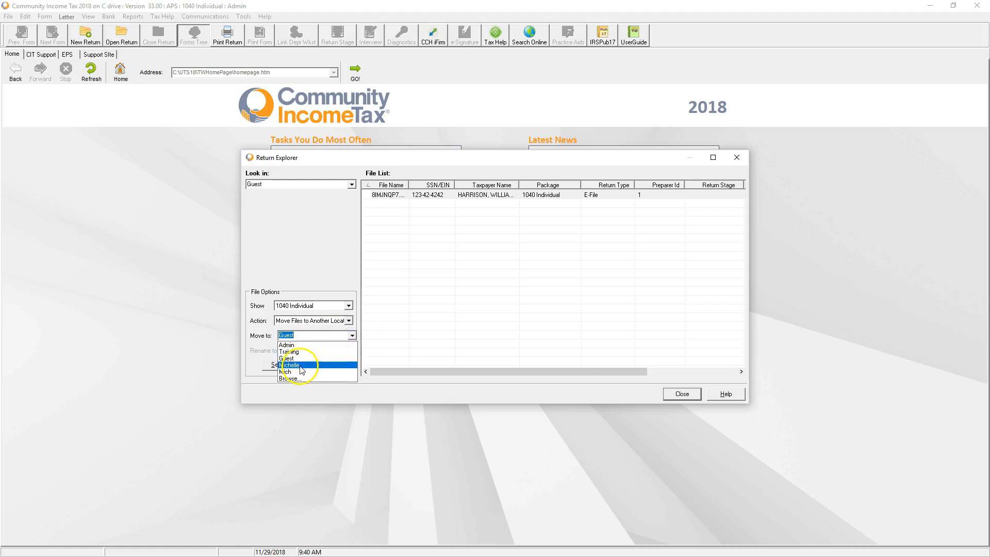
left_click(289, 364)
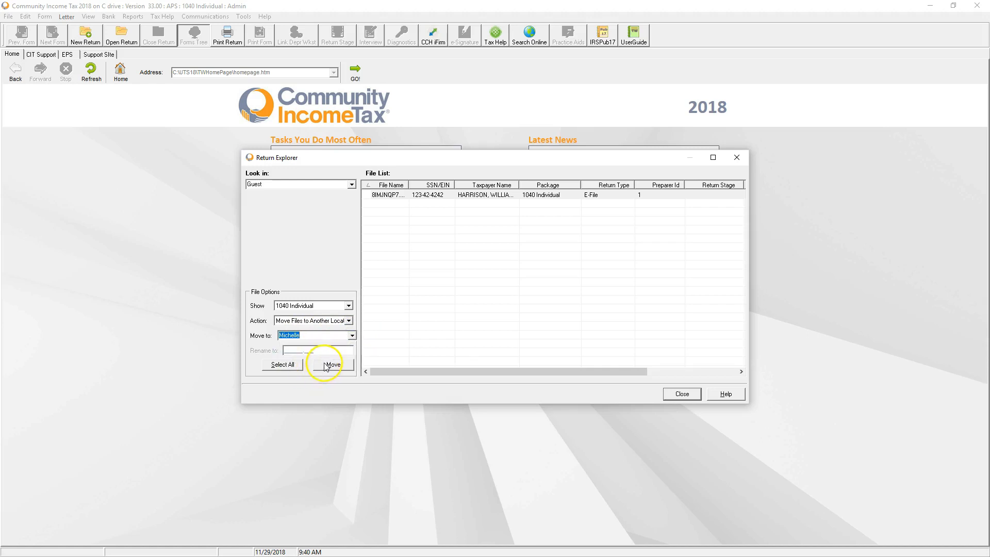
left_click(333, 365)
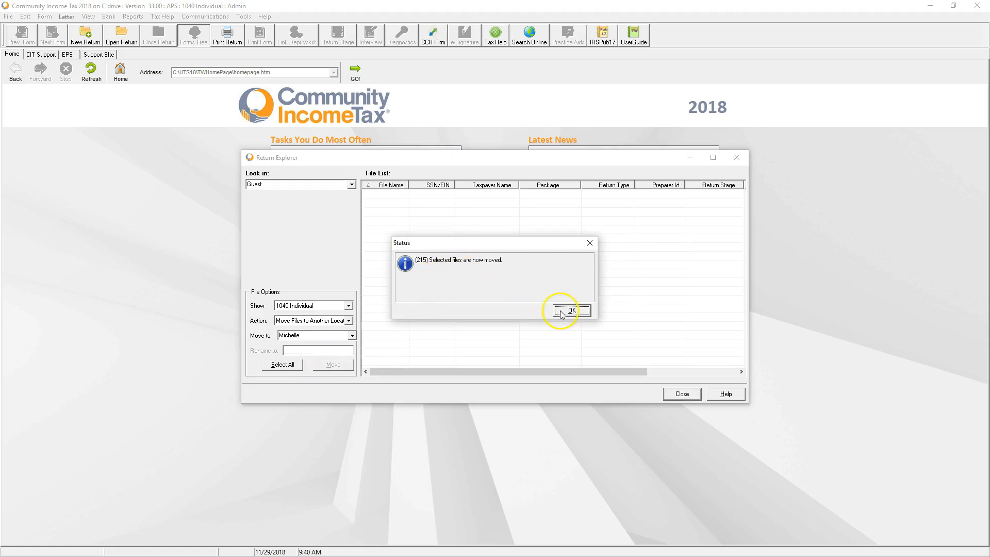
left_click(571, 310)
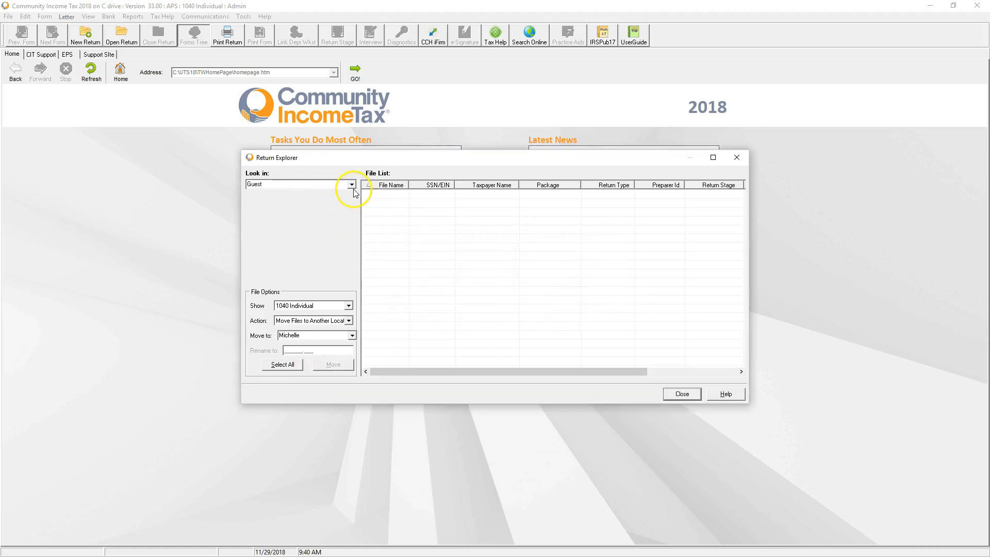
left_click(352, 184)
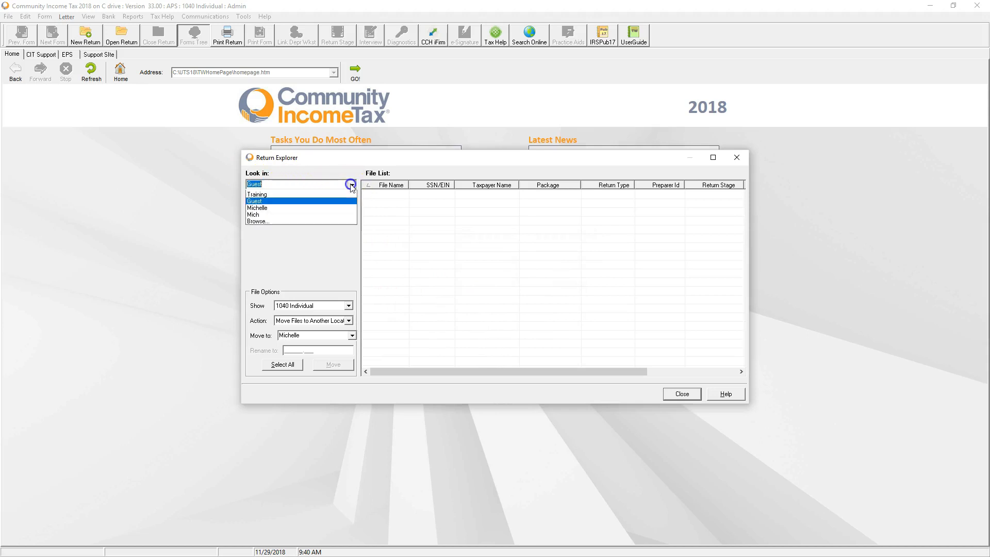
left_click(257, 207)
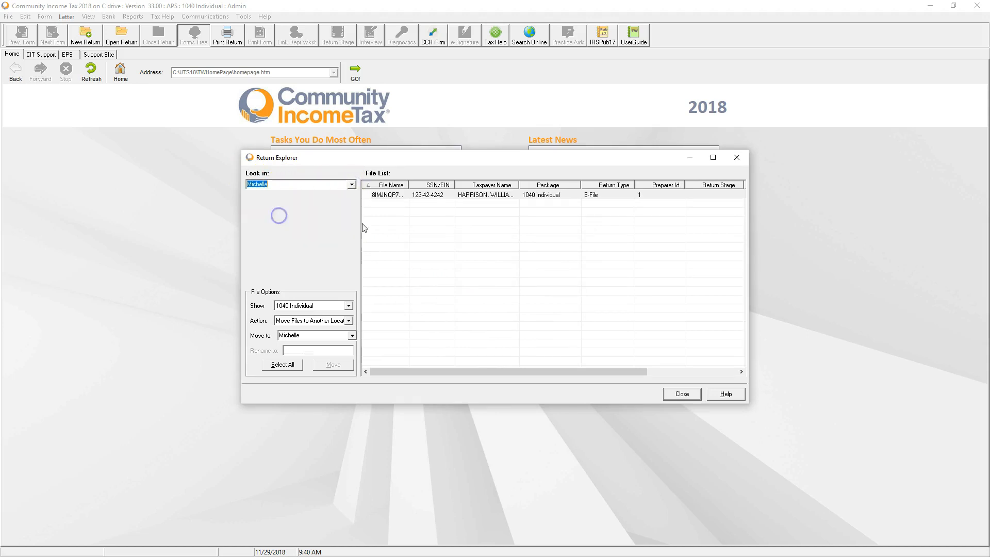
mouse_move(405, 197)
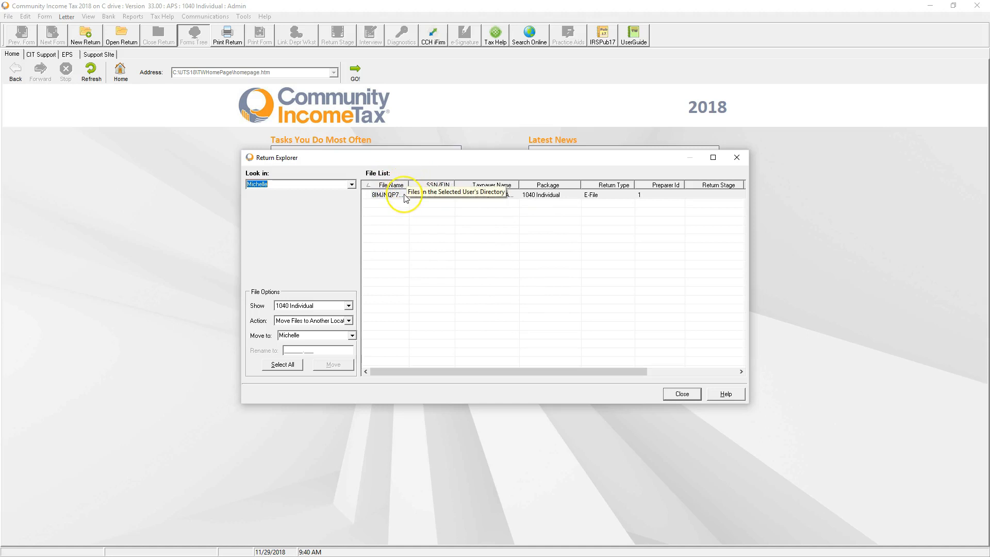